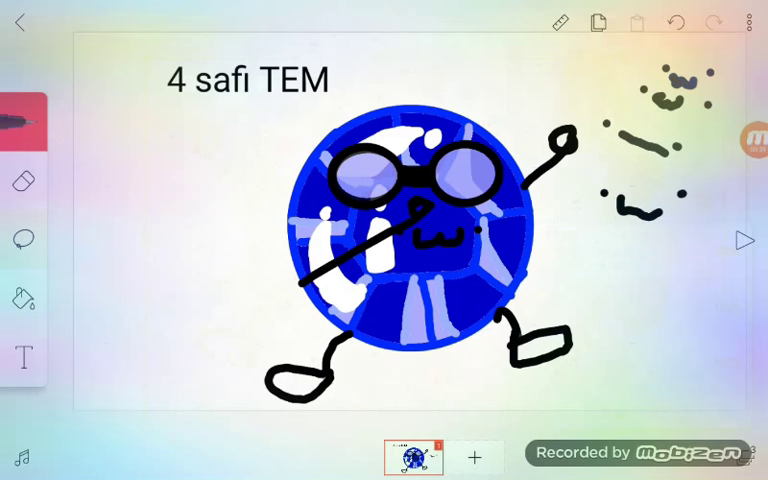
# - Draw a black scribbled signature to the left of the blue planet character with the brush
pyautogui.moveTo(110, 210); pyautogui.dragTo(100, 310)
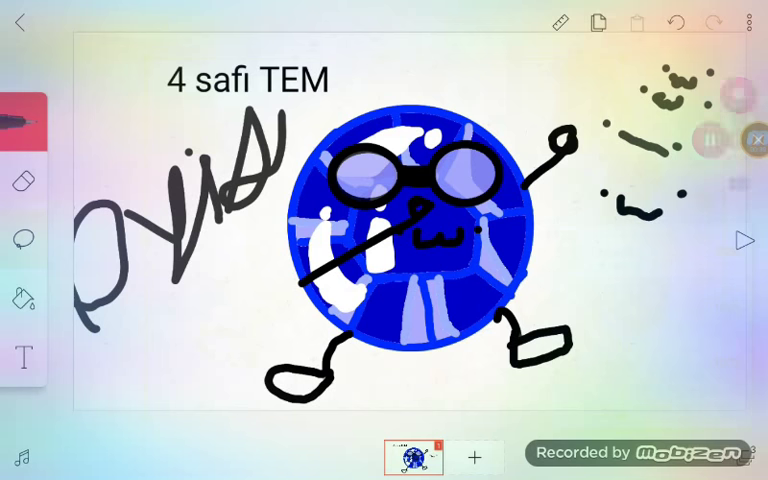
pyautogui.click(756, 140)
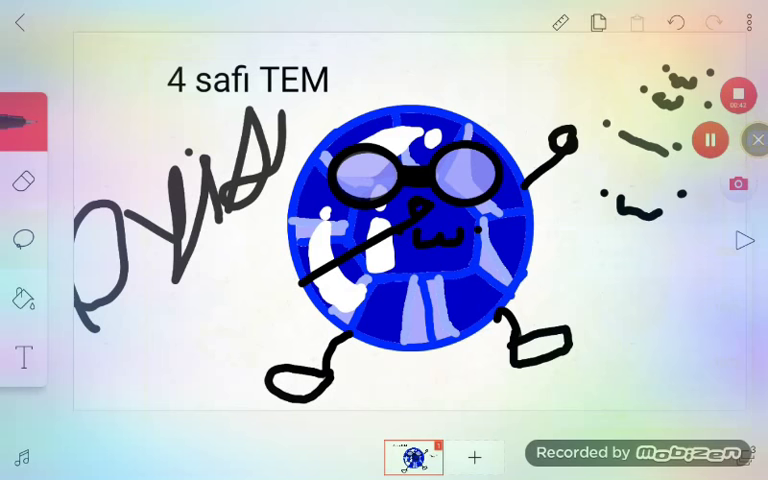